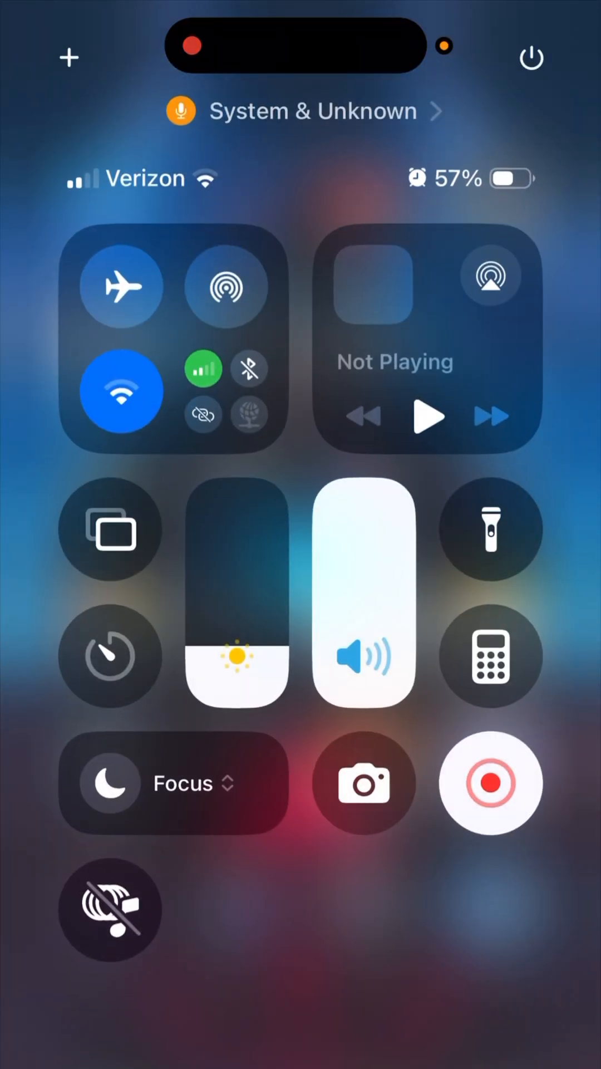
# - Dismiss Control Center and land back on the home screen
pyautogui.click(296, 111)
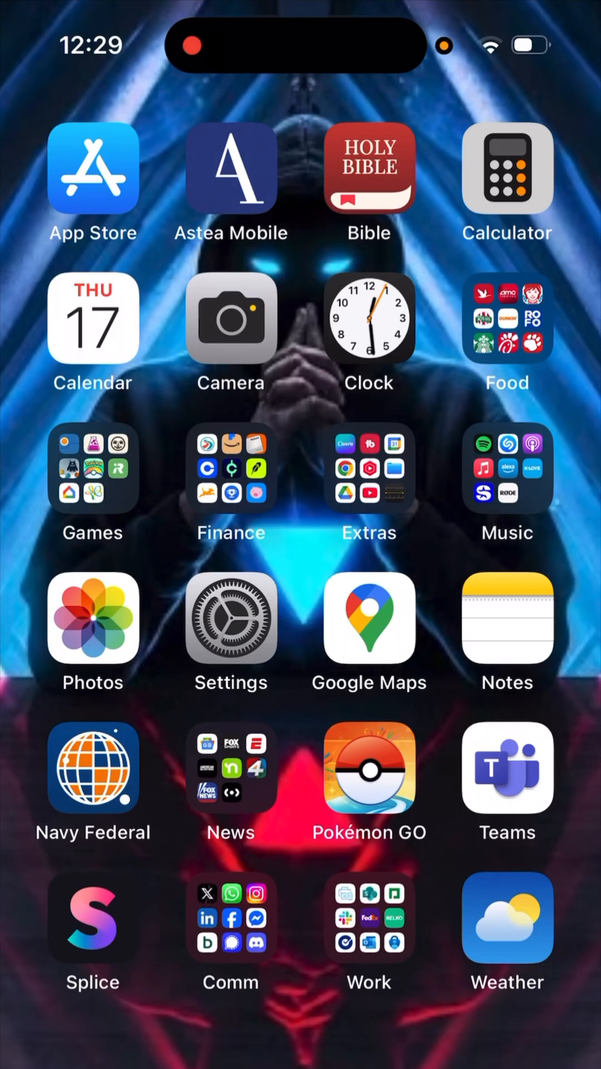
# - From Settings, reach the Privacy & Security page
pyautogui.click(230, 619)
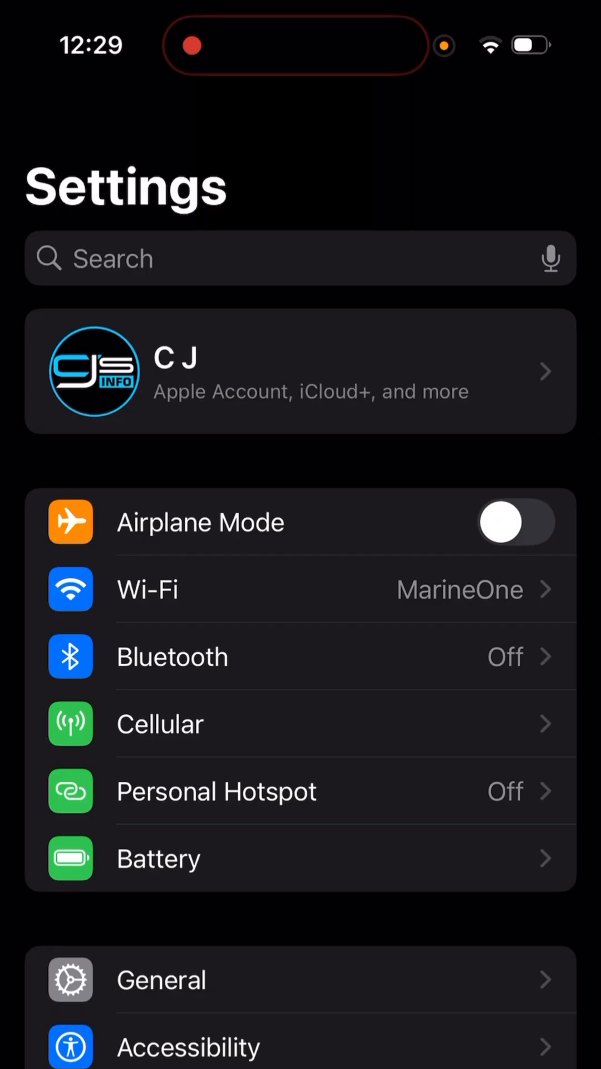
pyautogui.scroll(-3)
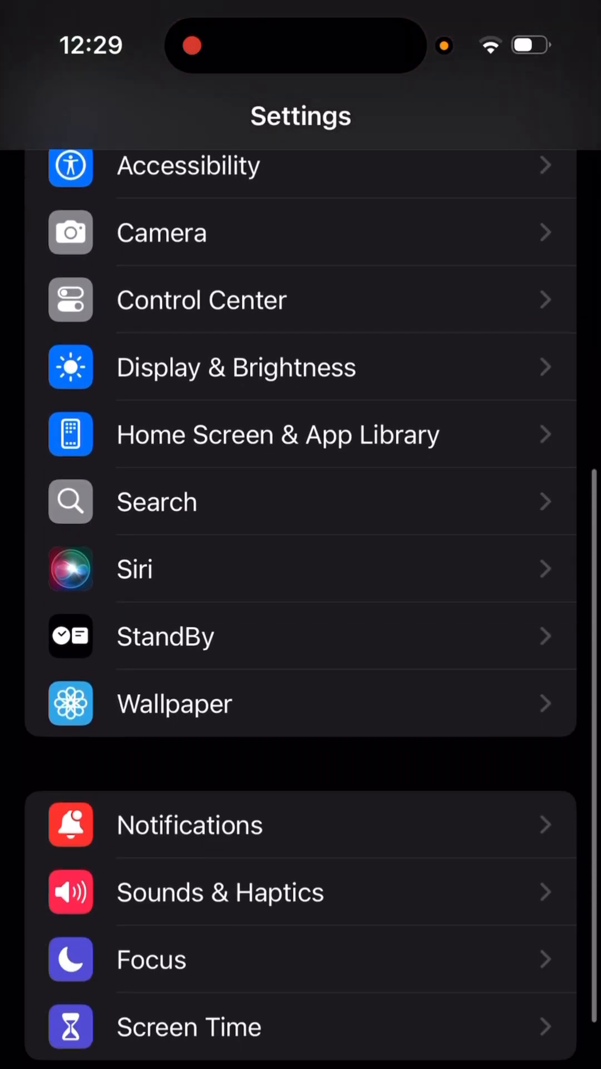
pyautogui.scroll(-3)
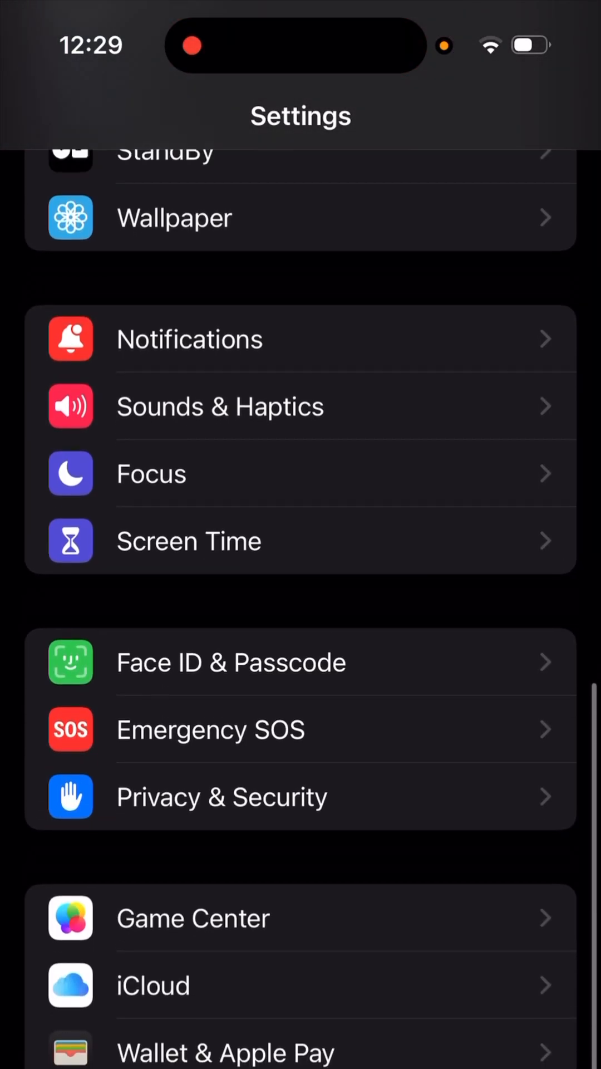
pyautogui.click(221, 796)
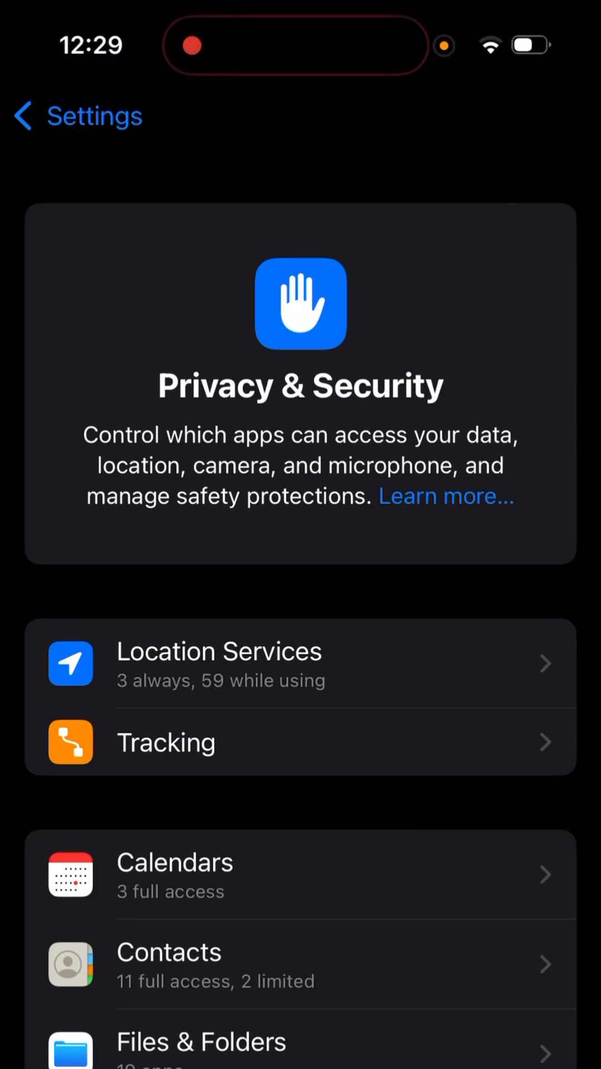
# - Review Privacy & Security down to the Security section with Stolen Device Protection and Lockdown Mode
pyautogui.scroll(-3)
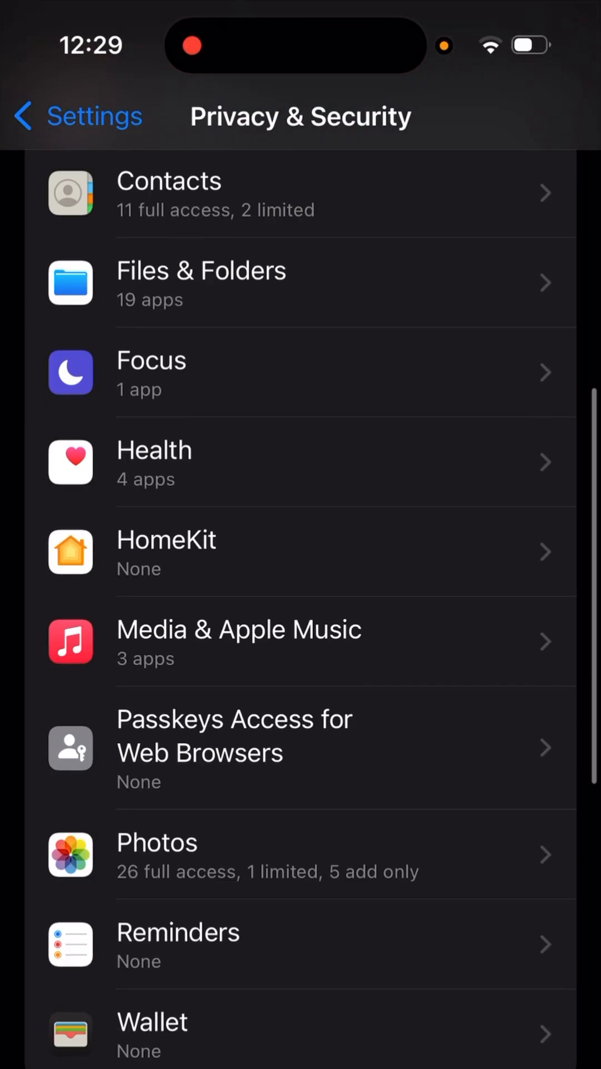
pyautogui.scroll(-3)
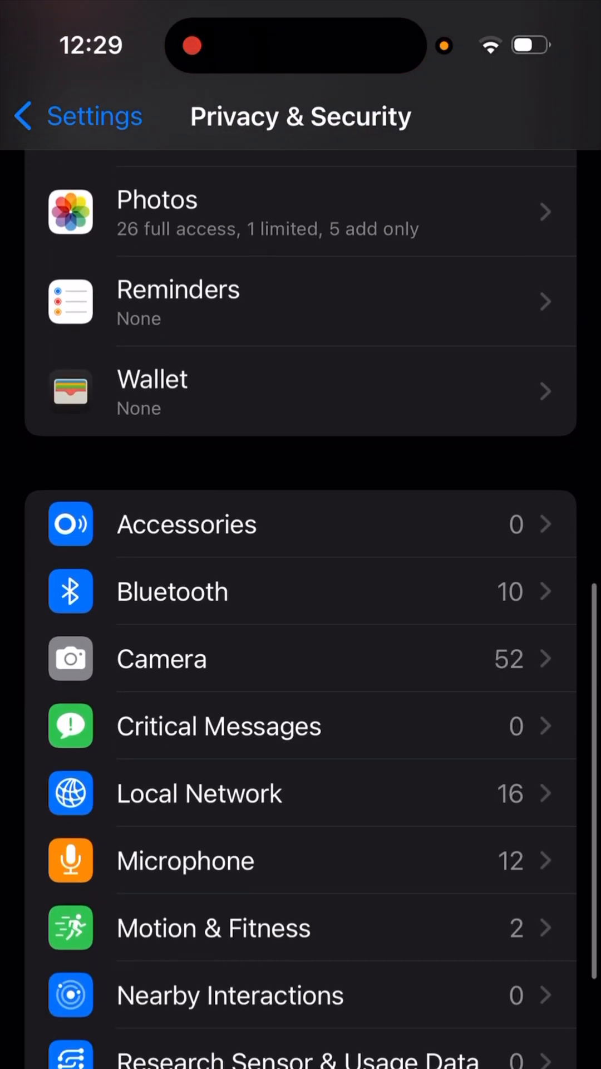
pyautogui.scroll(-3)
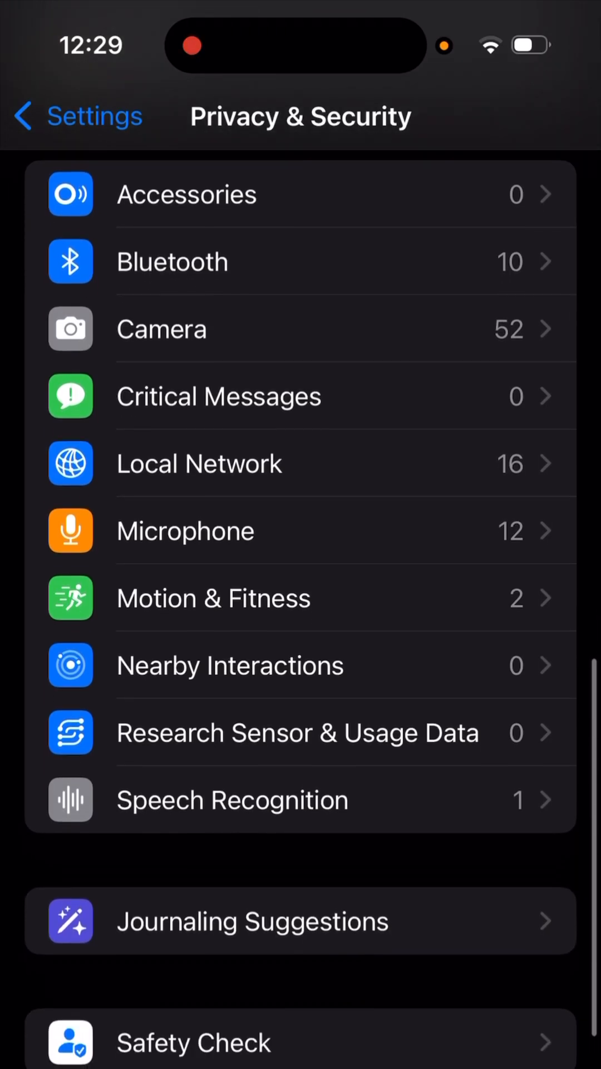
pyautogui.scroll(-3)
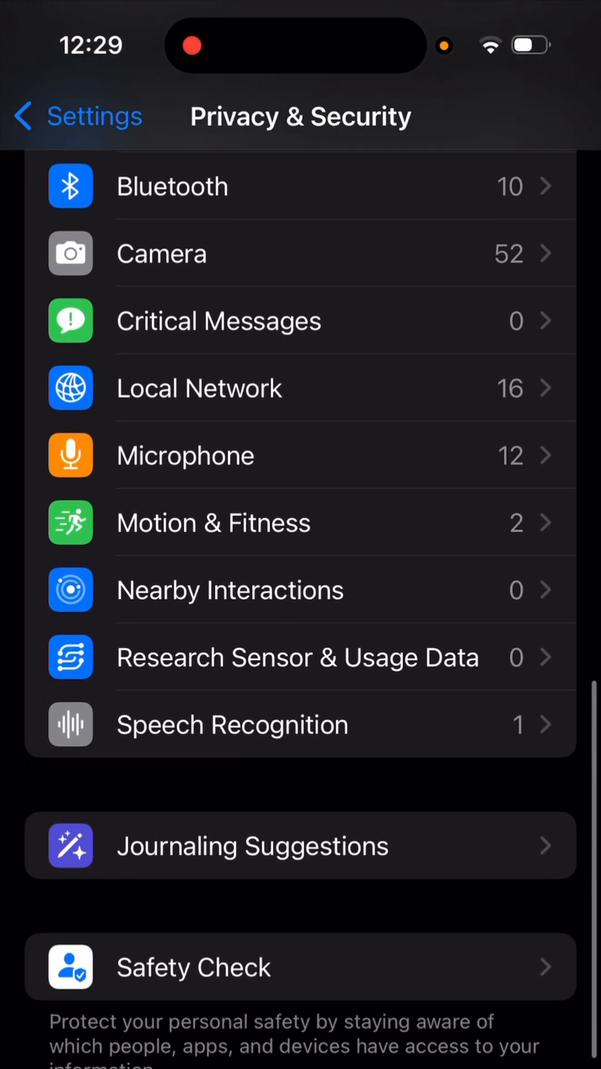
pyautogui.scroll(-3)
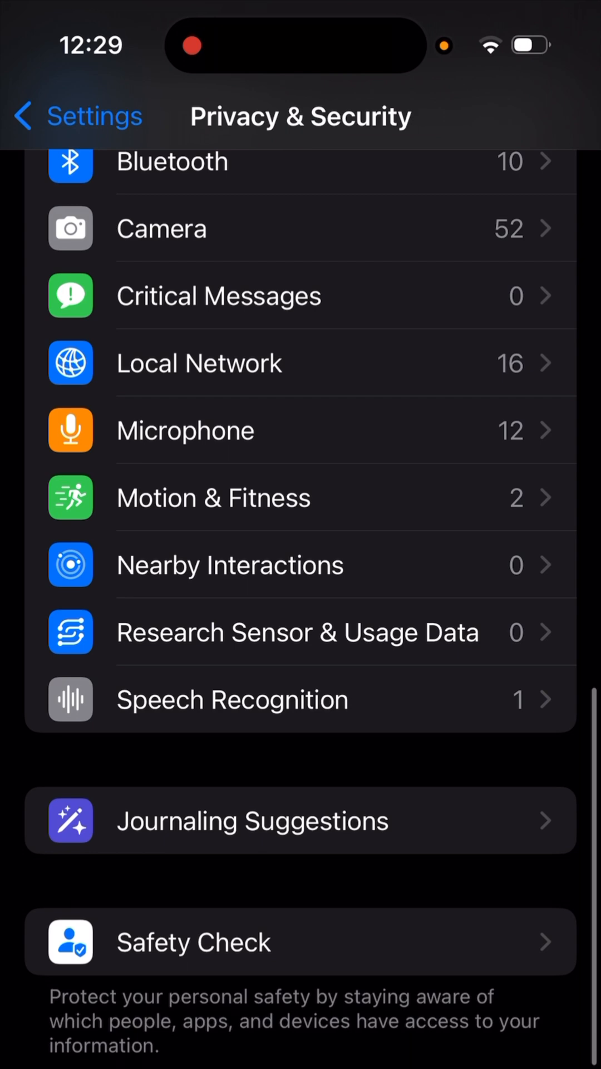
pyautogui.scroll(-3)
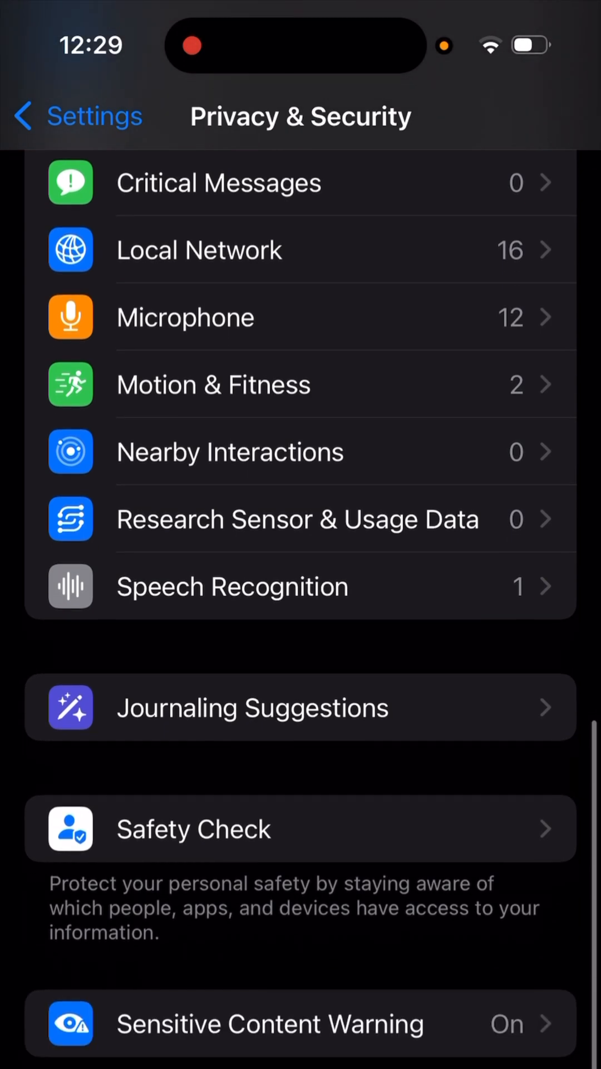
pyautogui.scroll(-3)
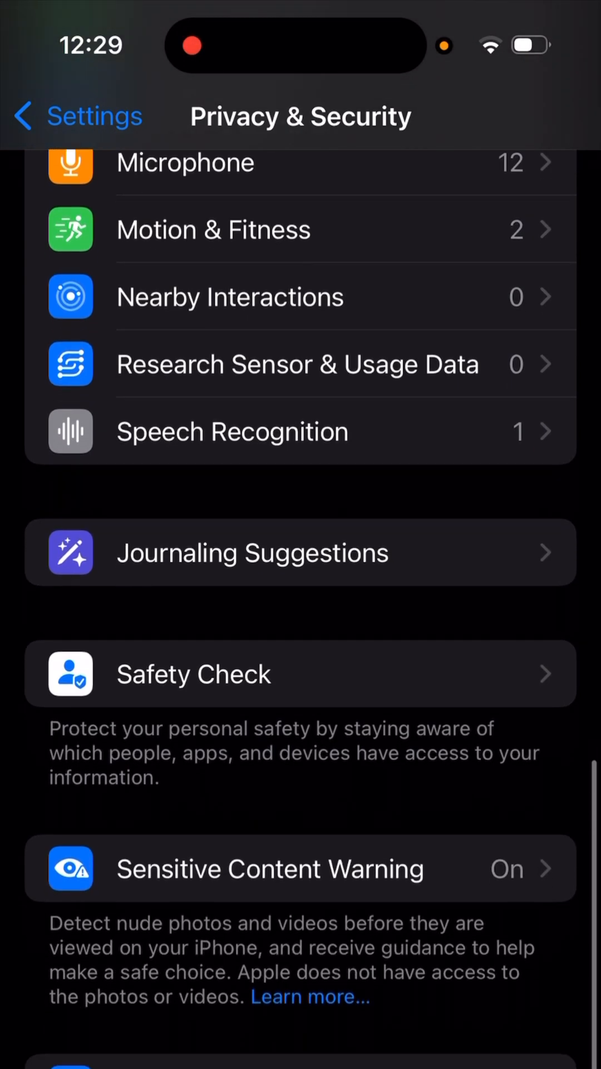
pyautogui.scroll(-3)
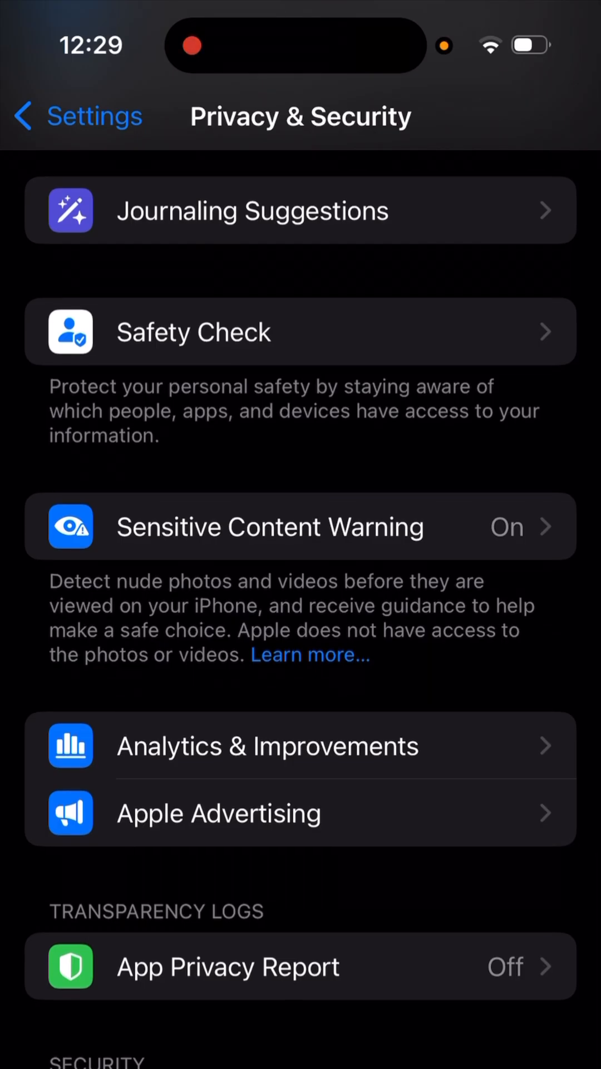
pyautogui.scroll(-3)
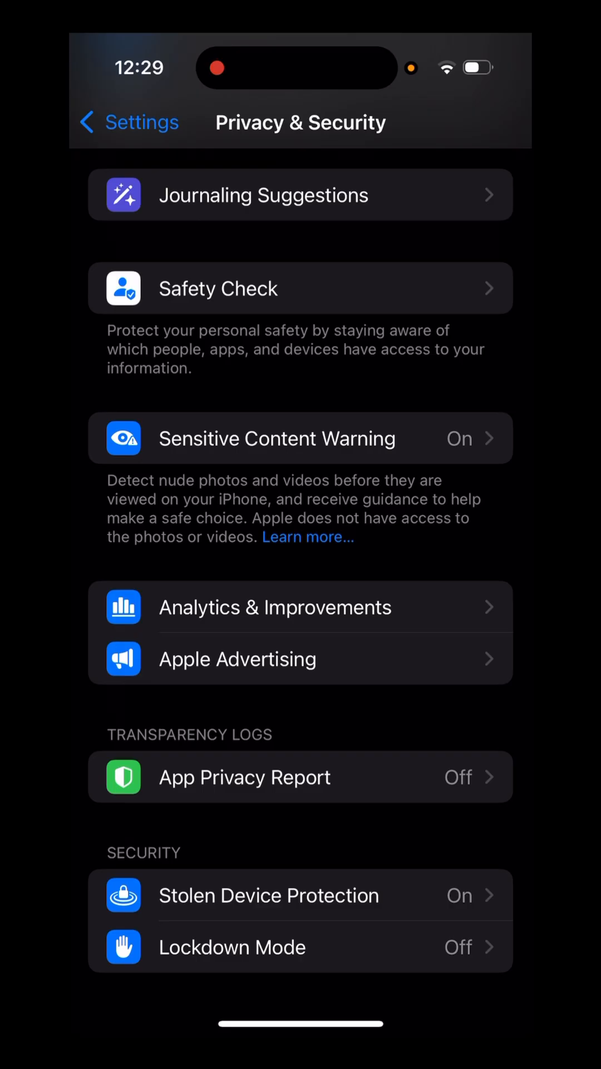
# - Turn on App Privacy Report from its settings page
pyautogui.click(244, 777)
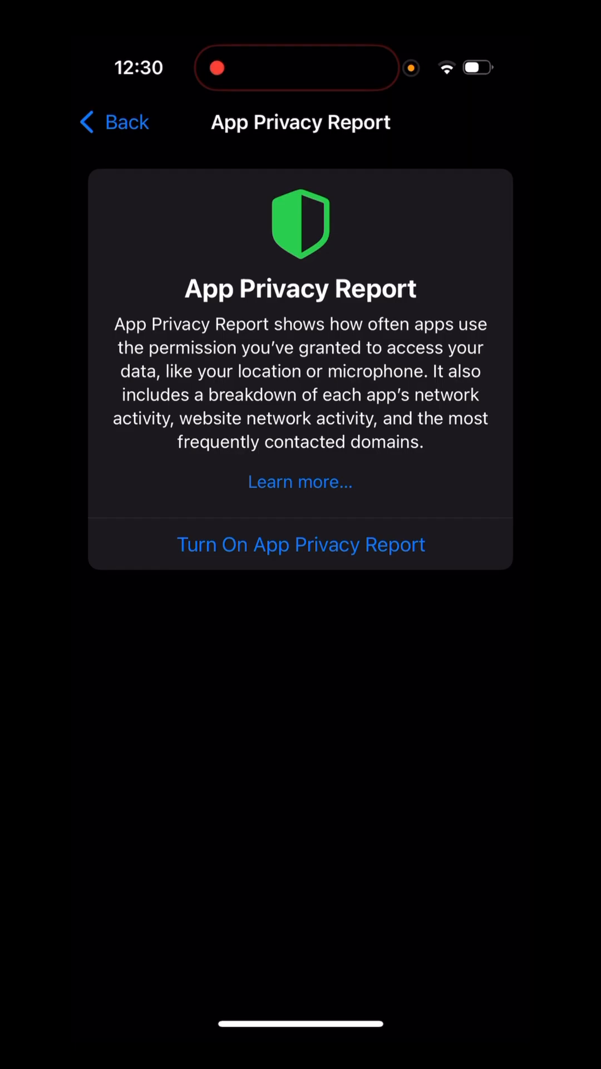
pyautogui.click(301, 545)
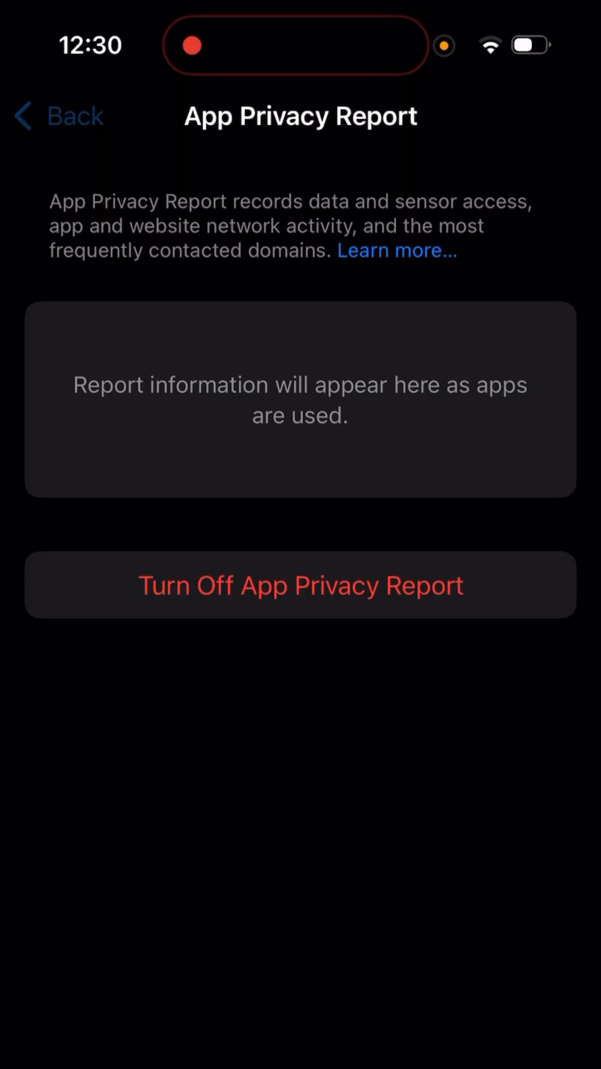
# - Revisit App Privacy Report to see app network activity, then return to the permissions list
pyautogui.click(61, 116)
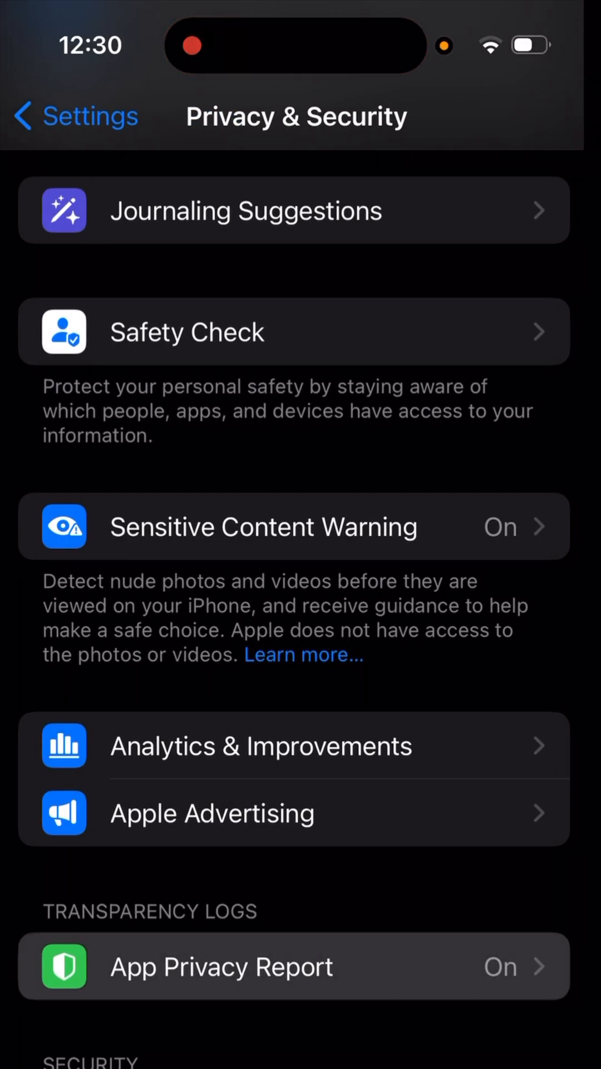
pyautogui.click(220, 966)
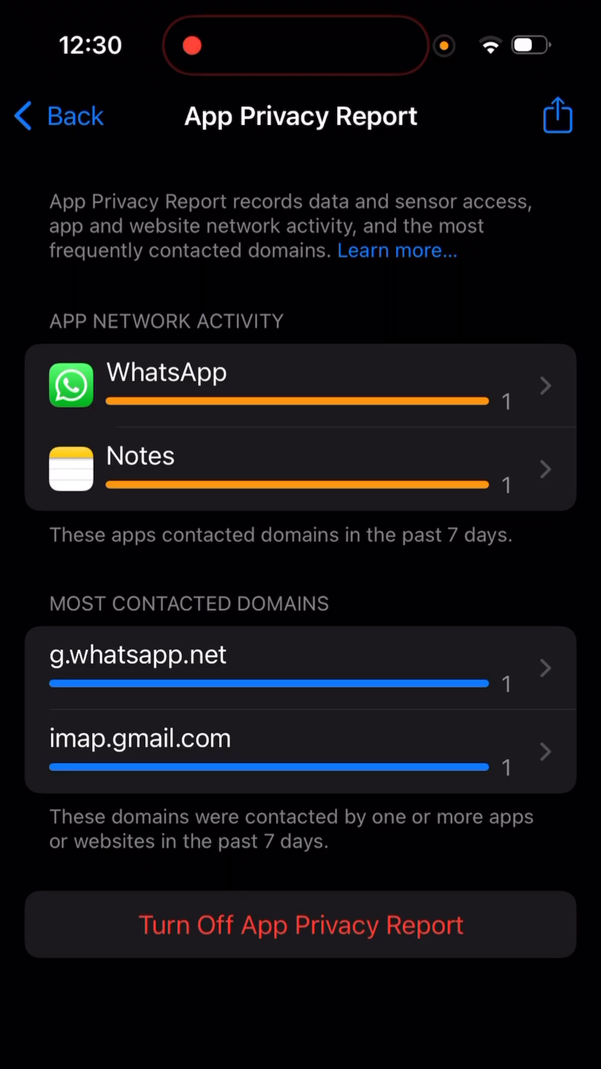
pyautogui.click(62, 115)
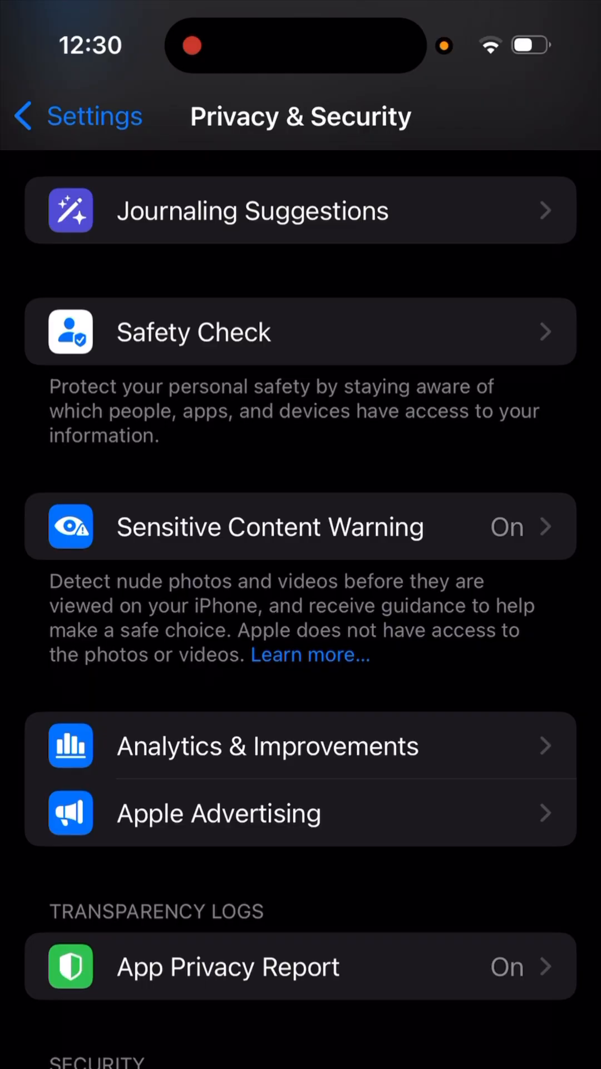
pyautogui.click(227, 966)
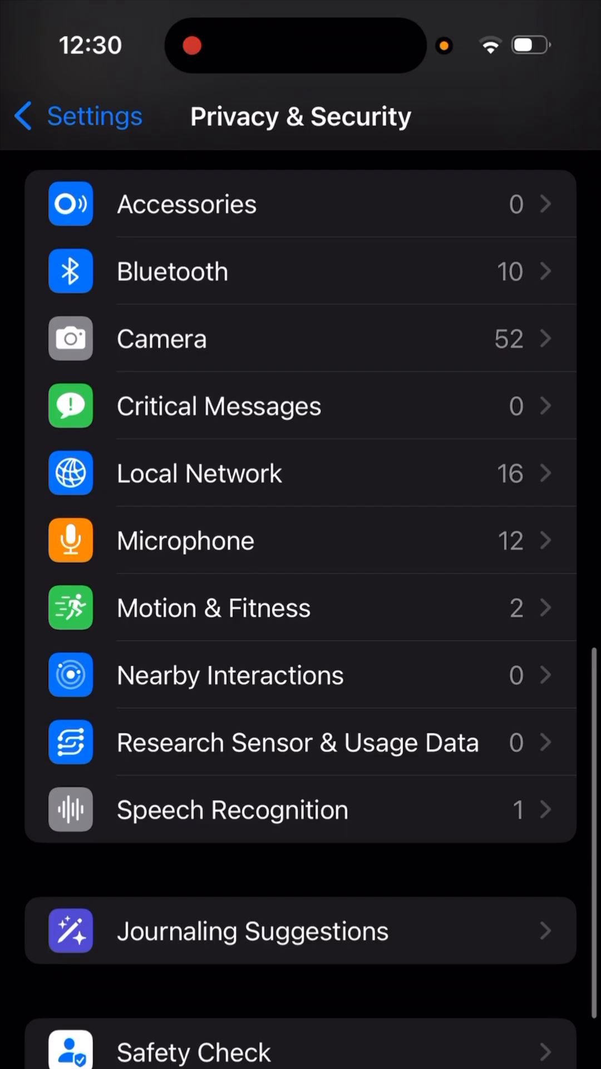
# - Revoke microphone access for Amazon Alexa, Blink, ChatGPT and Citizen
pyautogui.click(185, 540)
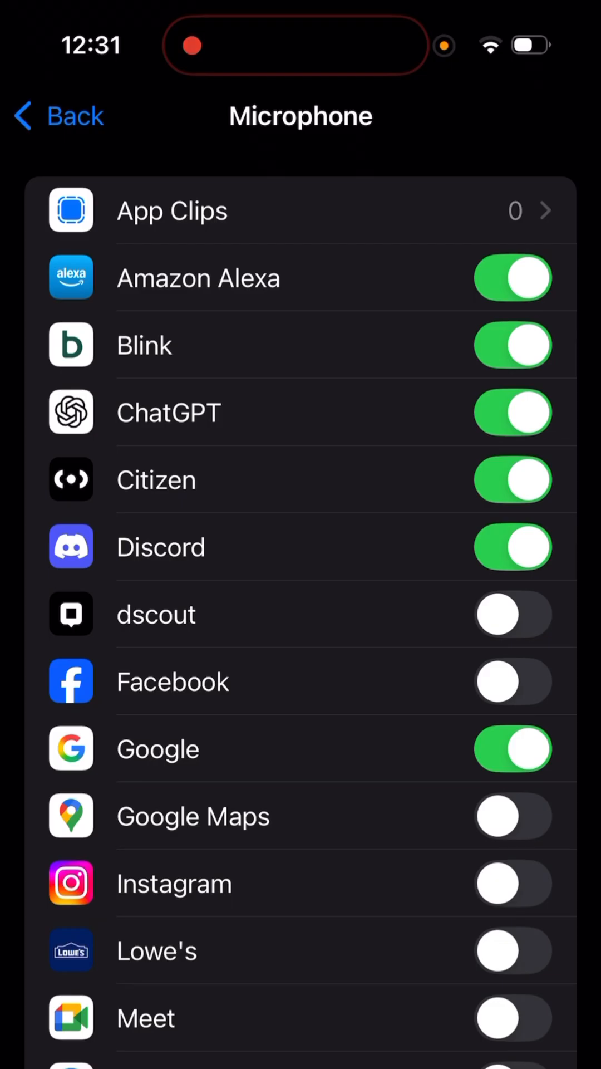
pyautogui.click(513, 278)
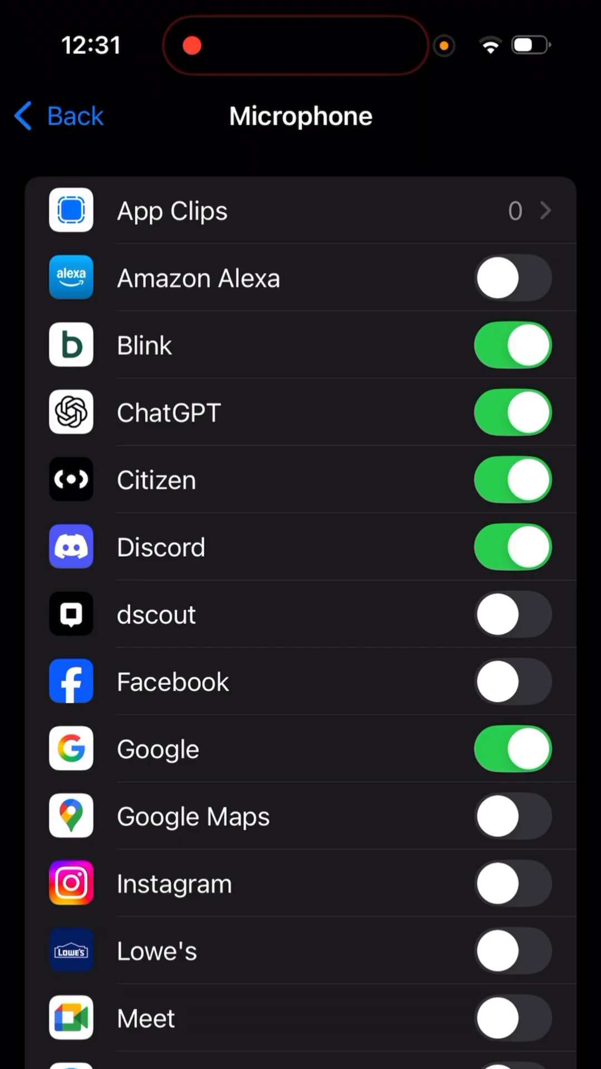
pyautogui.click(515, 345)
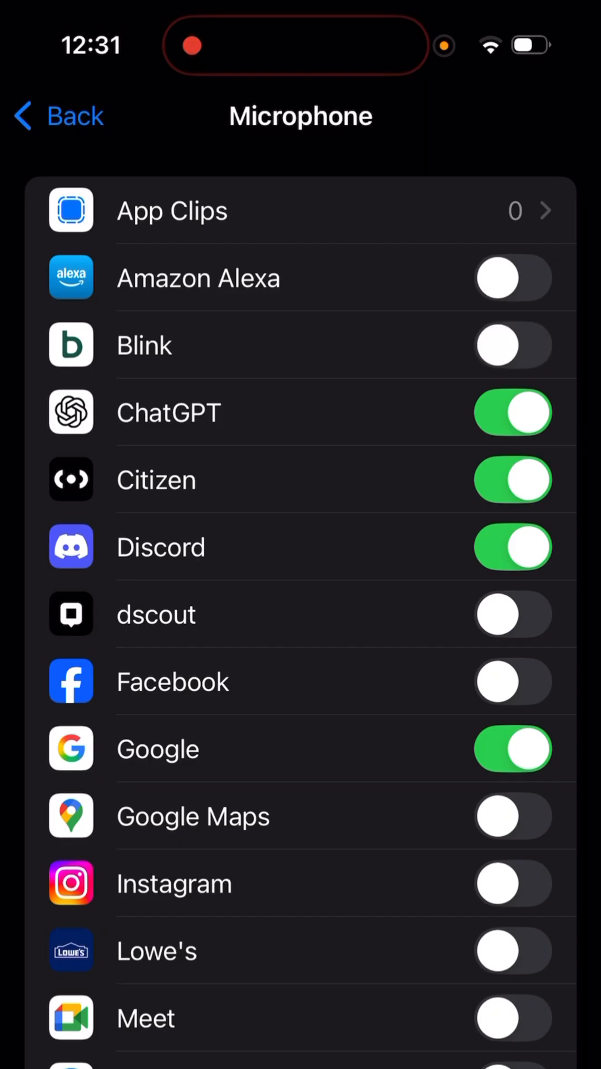
pyautogui.click(515, 412)
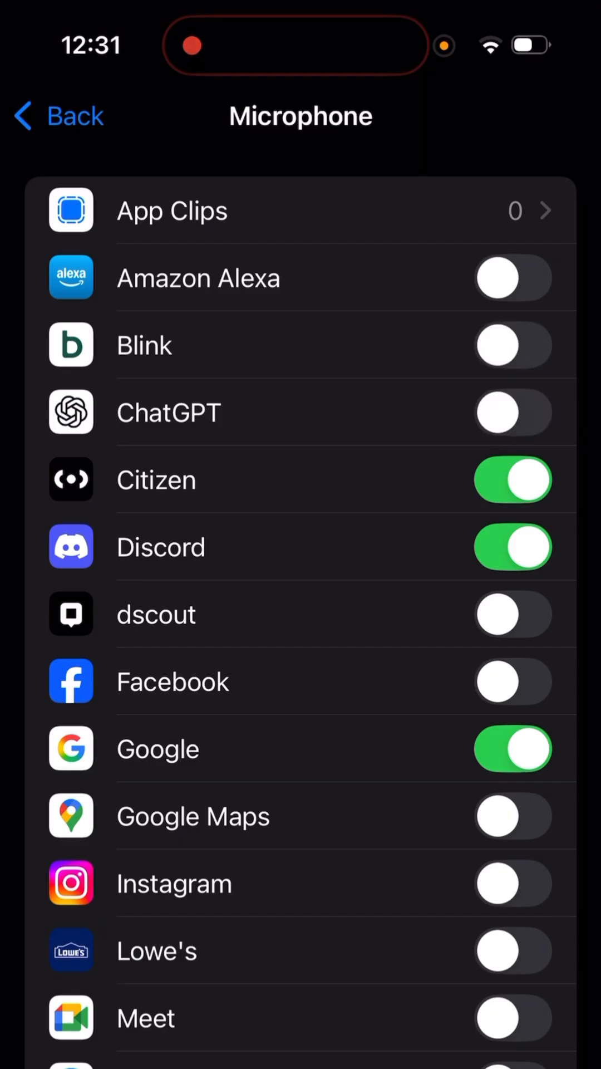
pyautogui.click(515, 478)
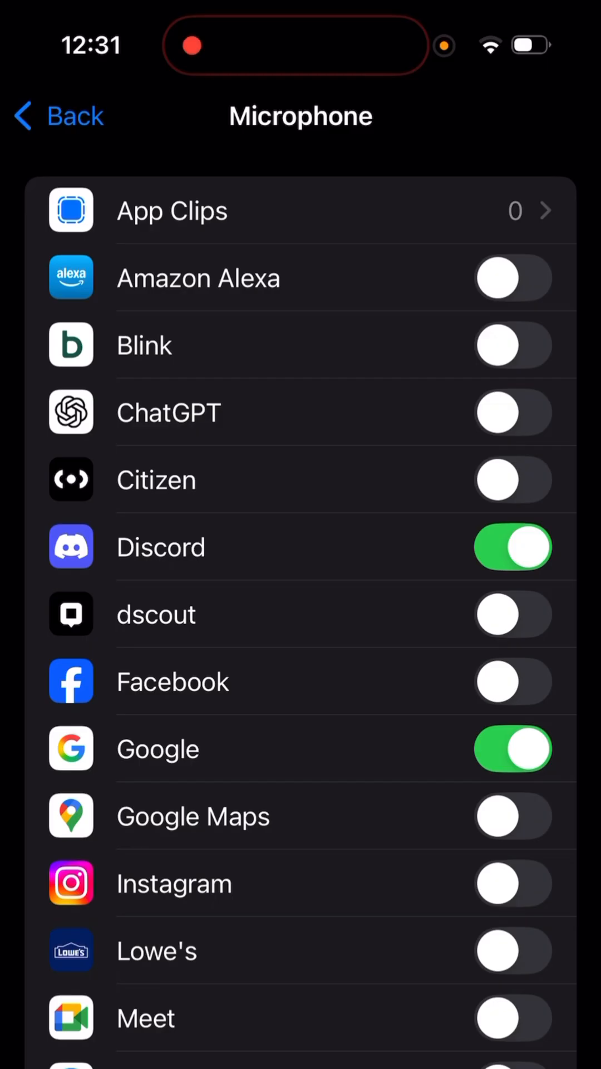
# - Revoke microphone access for the remaining apps except WhatsApp and leave the list
pyautogui.scroll(-3)
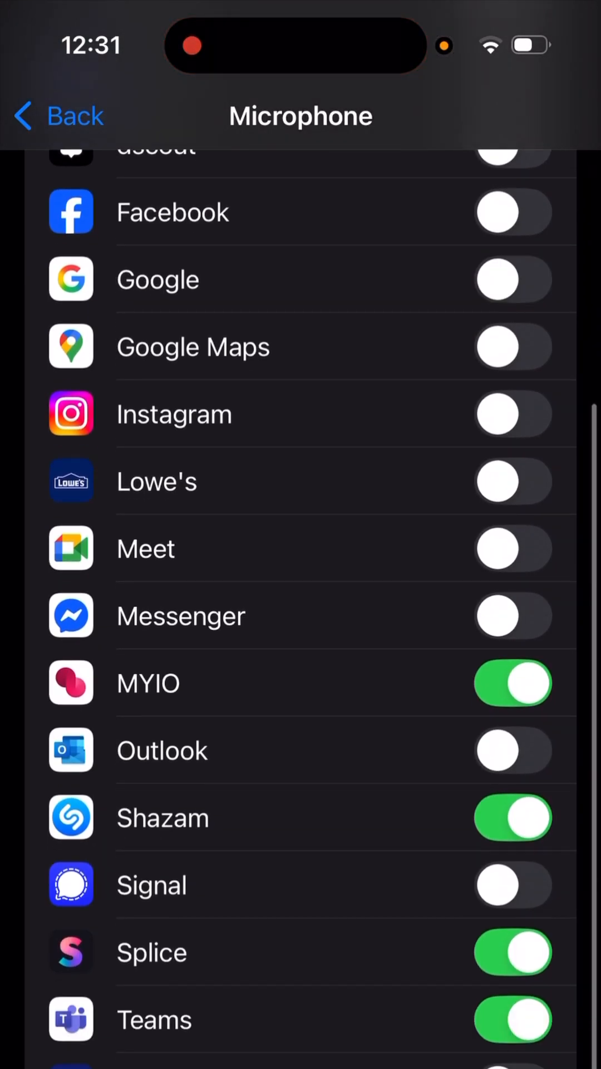
pyautogui.scroll(-3)
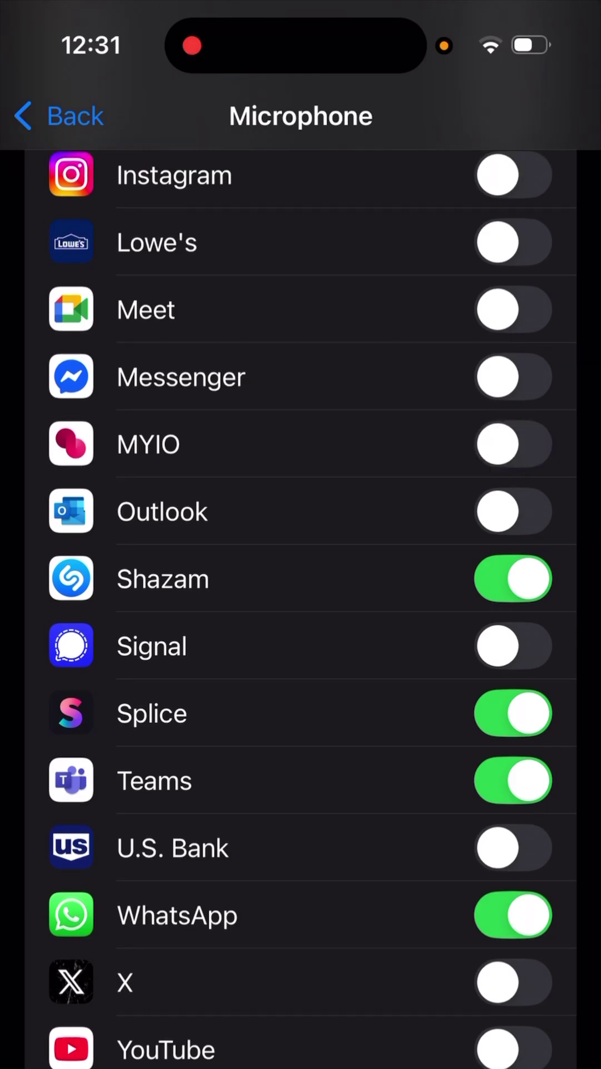
pyautogui.click(511, 579)
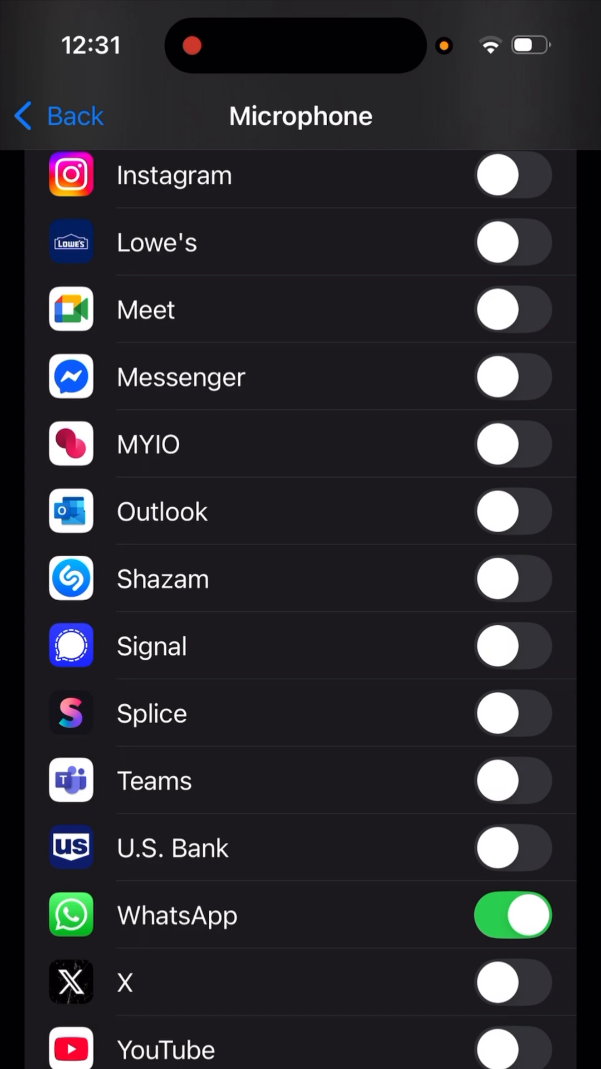
pyautogui.click(512, 917)
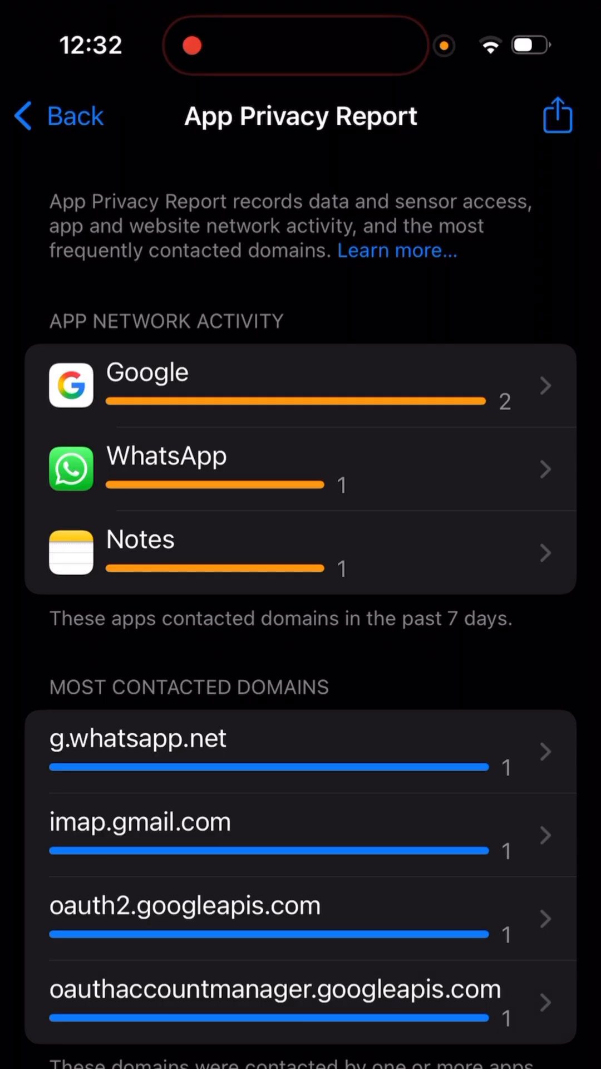
# - View the two Google API domains listed under Google's network activity
pyautogui.click(147, 372)
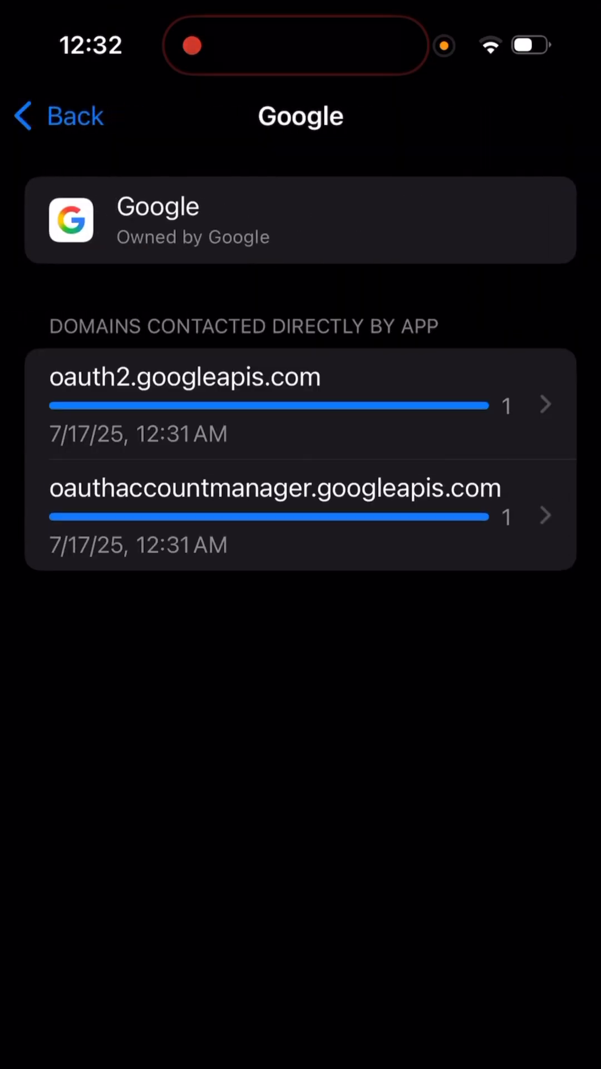